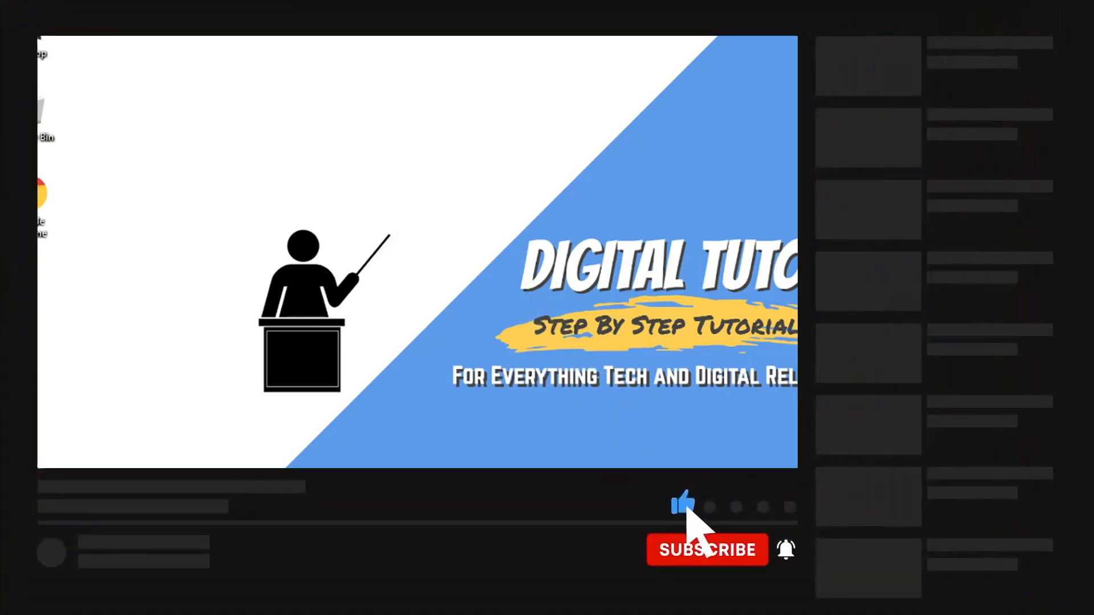
Step: Bring the Chrome window with google.com to the front from the taskbar
left_click(707, 550)
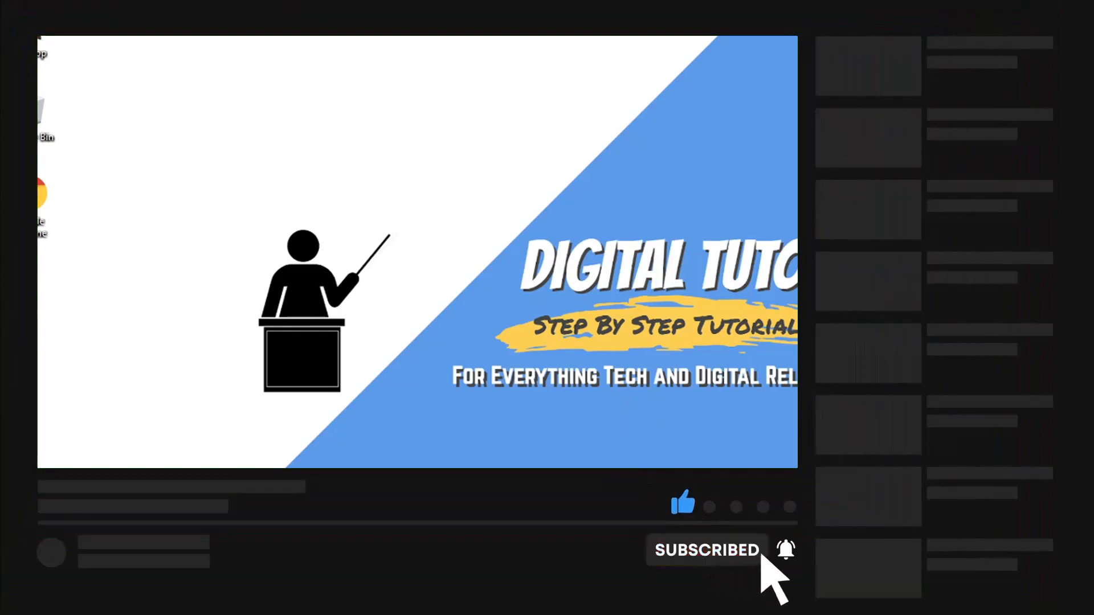
mouse_move(785, 552)
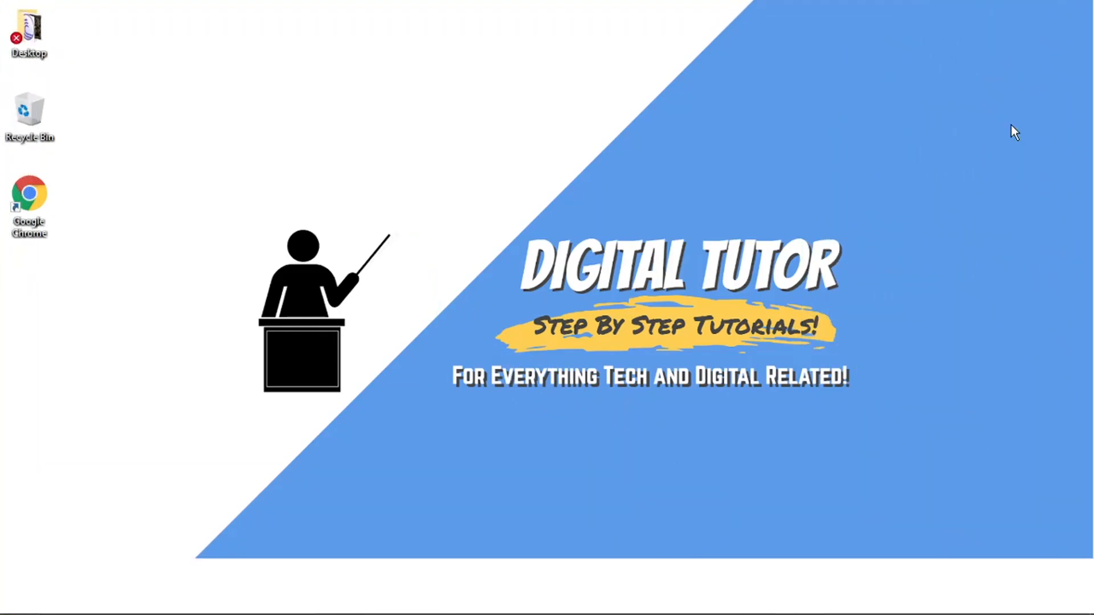
mouse_move(822, 234)
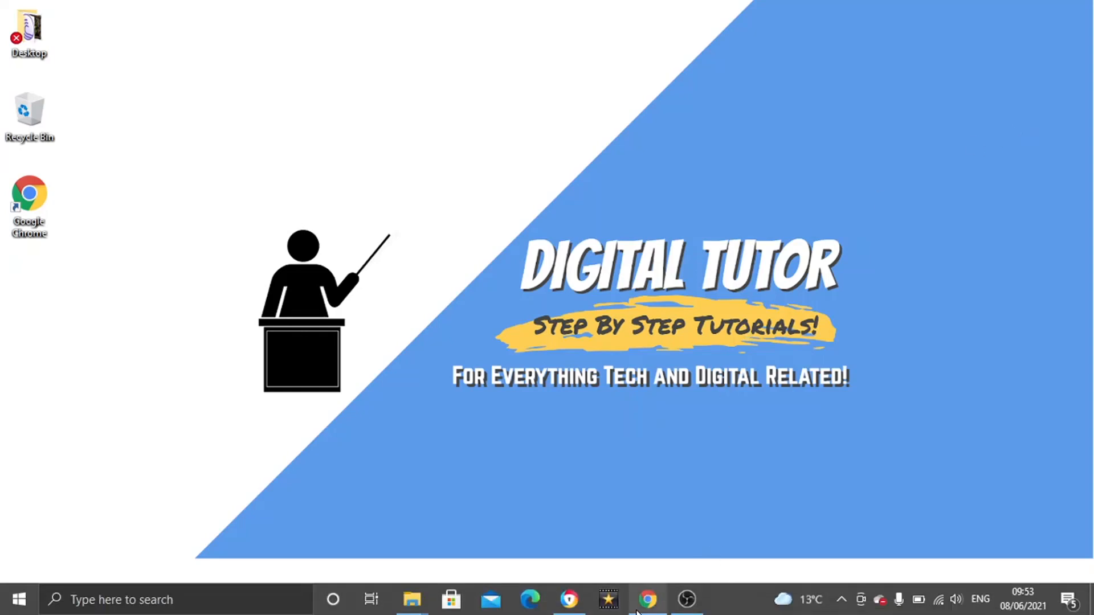
left_click(647, 599)
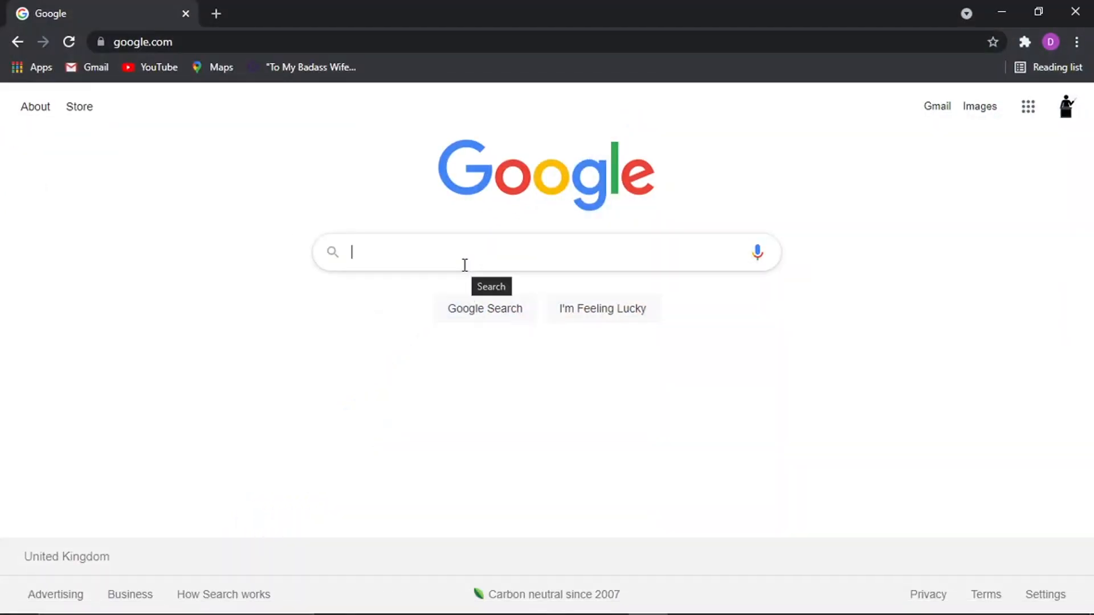
mouse_move(306, 210)
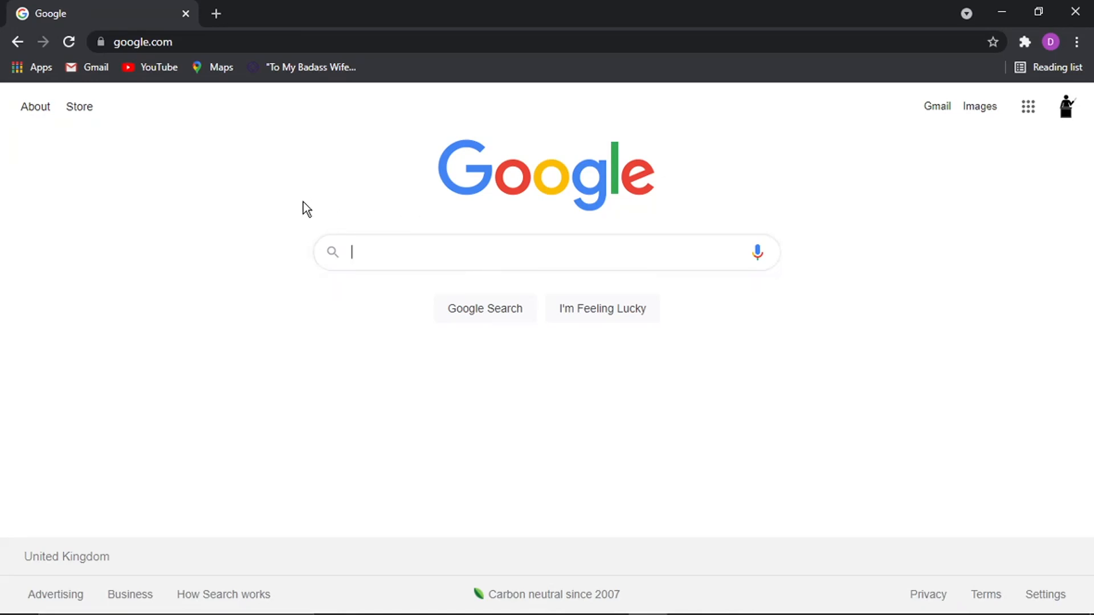
mouse_move(633, 197)
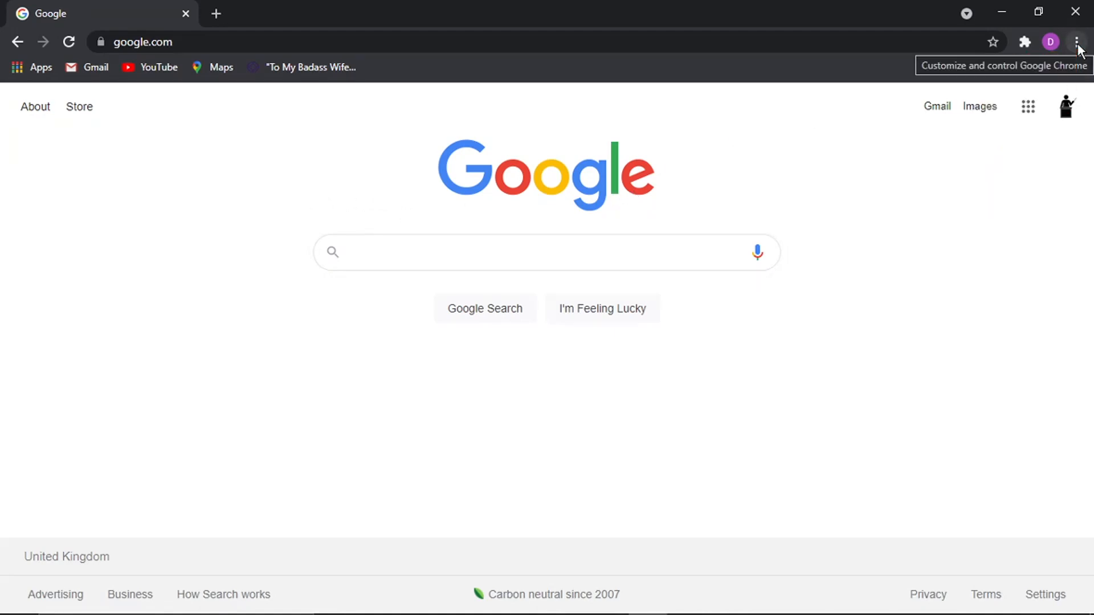
Step: Enter full screen from the three-dot menu's full-screen icon beside Zoom
left_click(1077, 42)
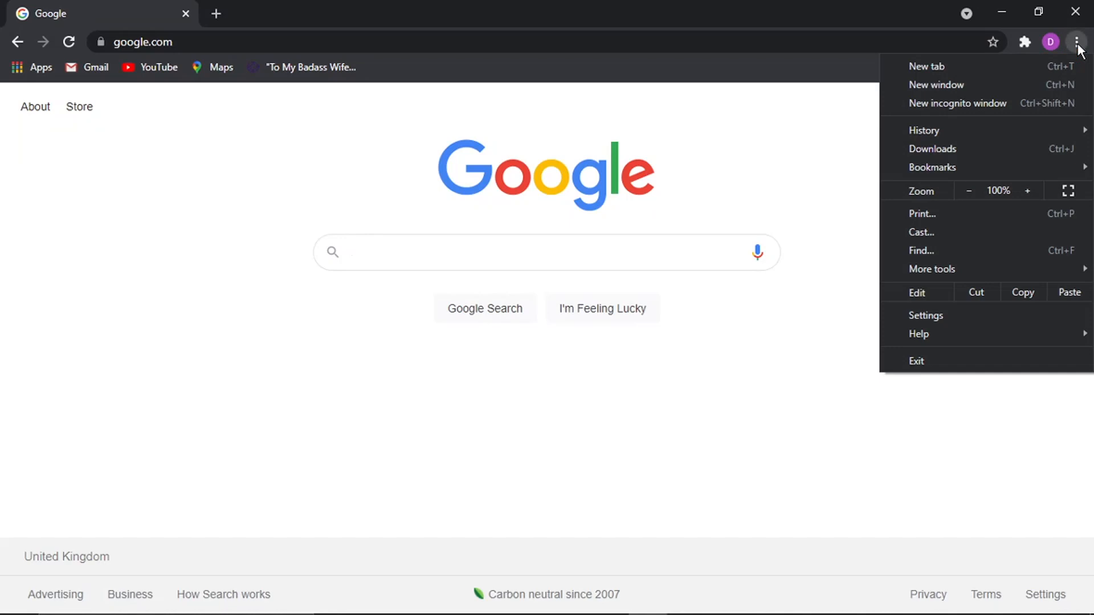
mouse_move(950, 195)
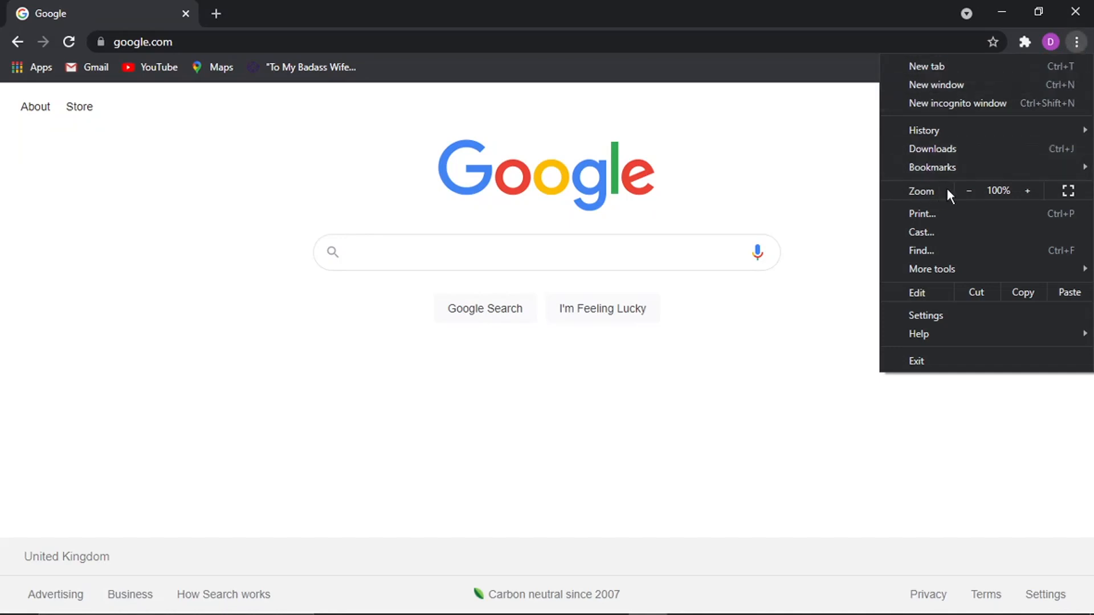
left_click(546, 252)
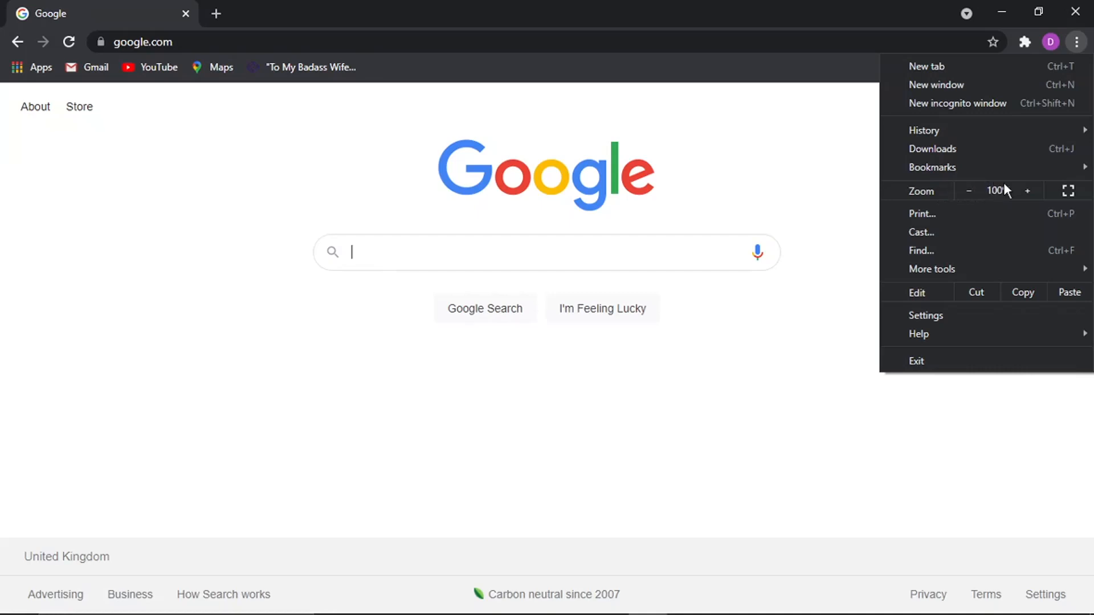
mouse_move(1067, 184)
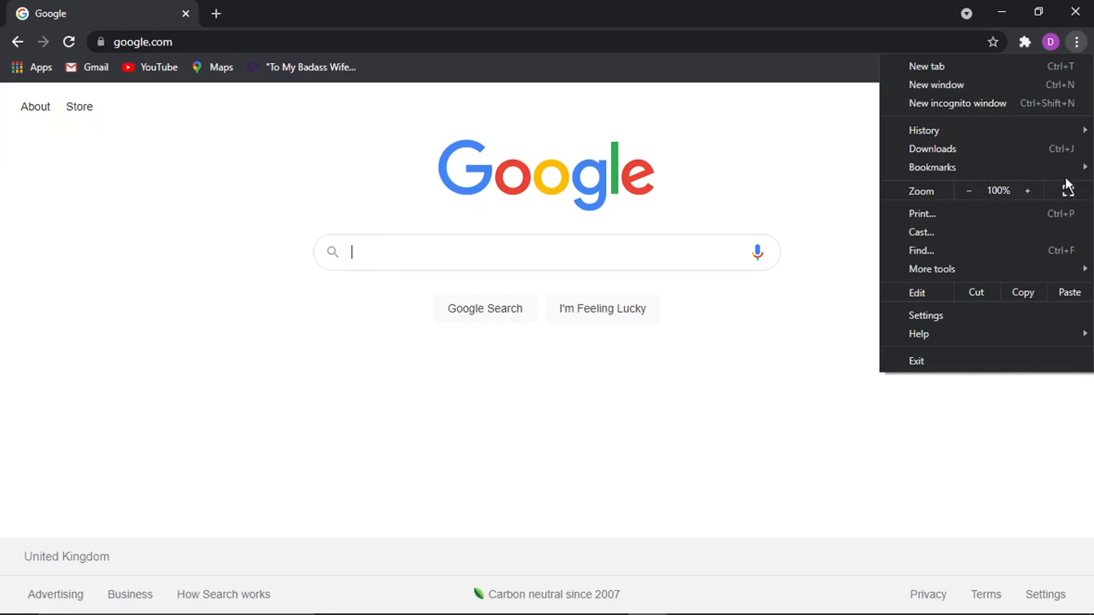
mouse_move(1068, 191)
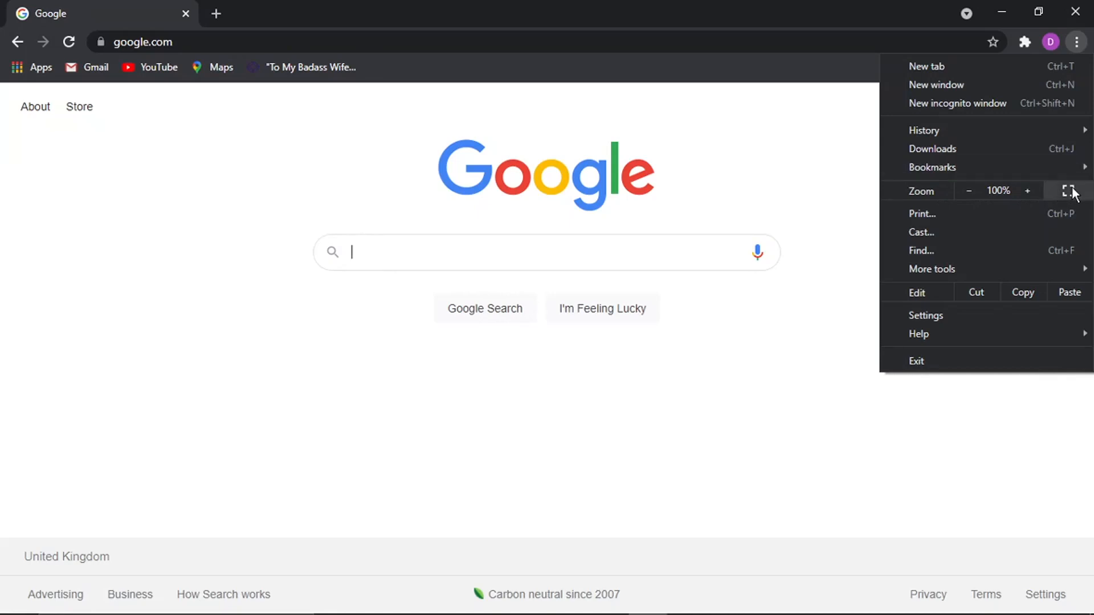
left_click(1075, 191)
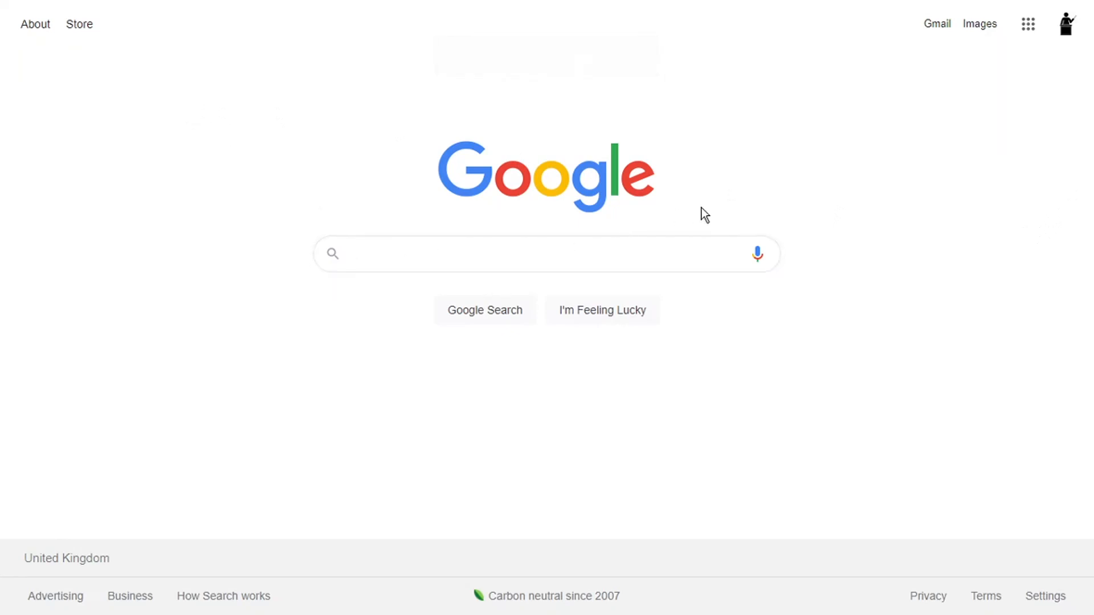
mouse_move(1041, 49)
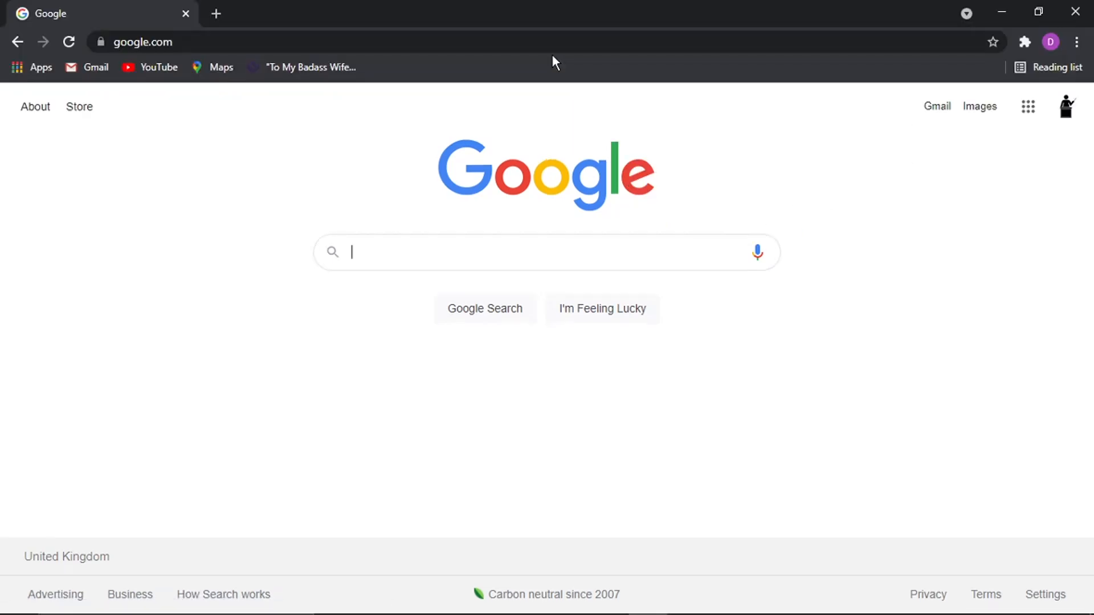
mouse_move(967, 334)
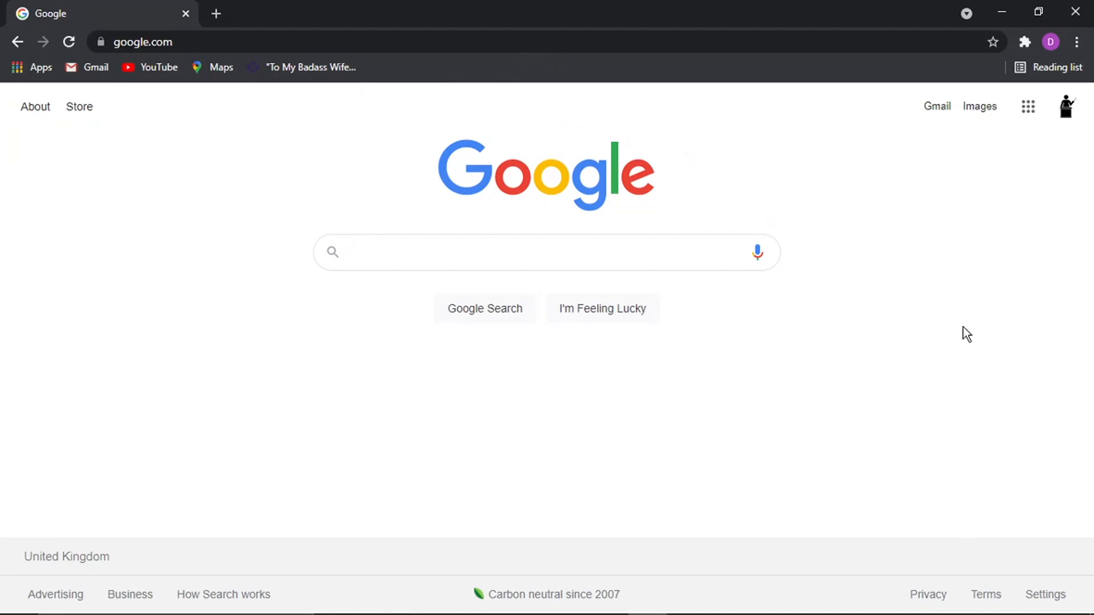
mouse_move(1030, 159)
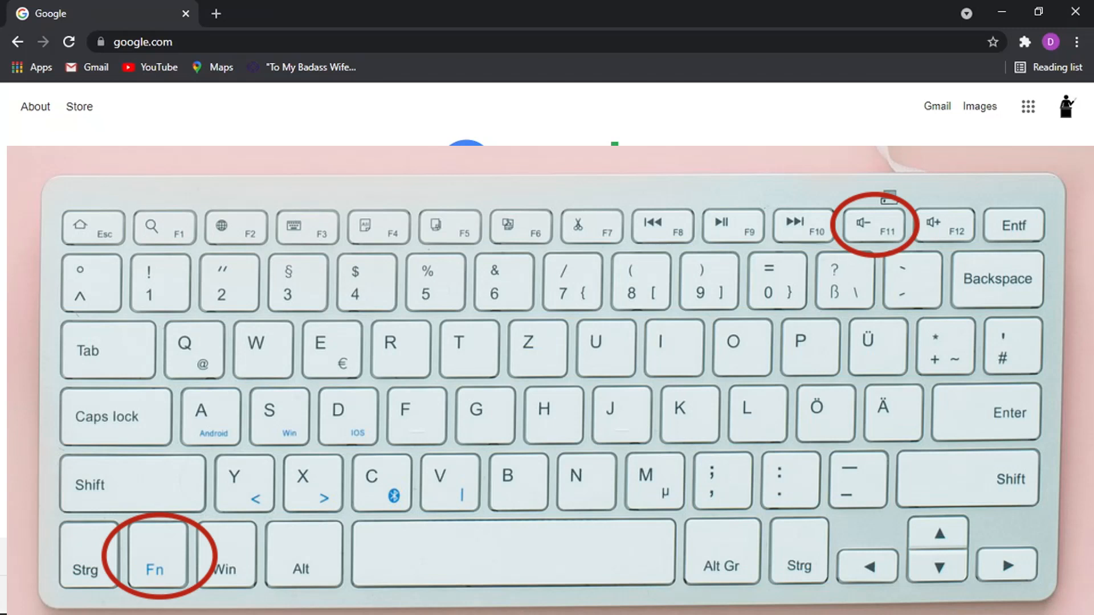
Step: Re-enter full screen on the Google homepage with F11
key("f11")
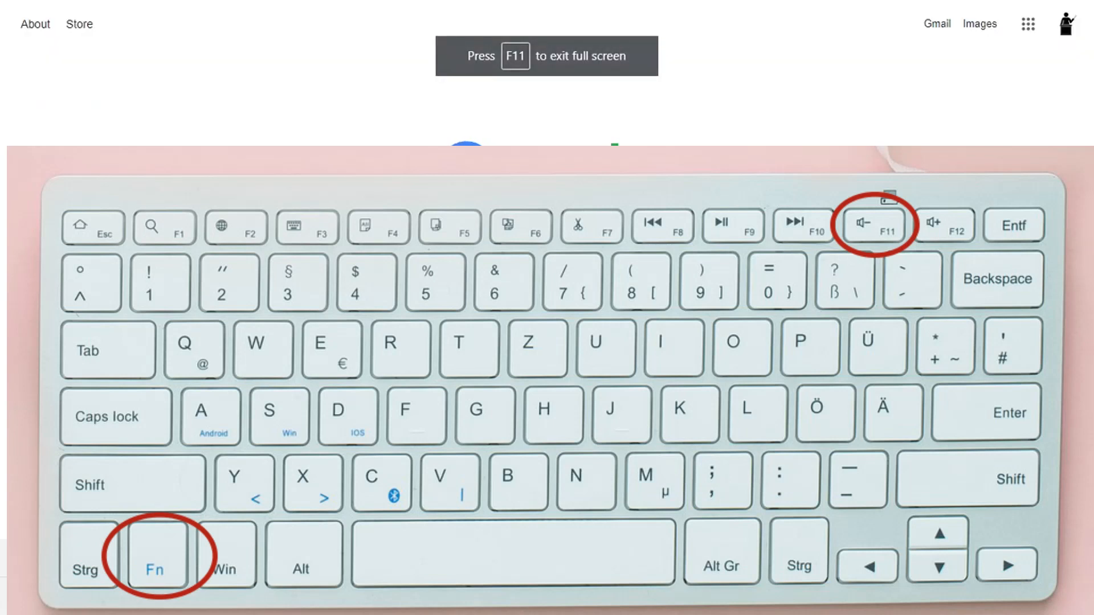